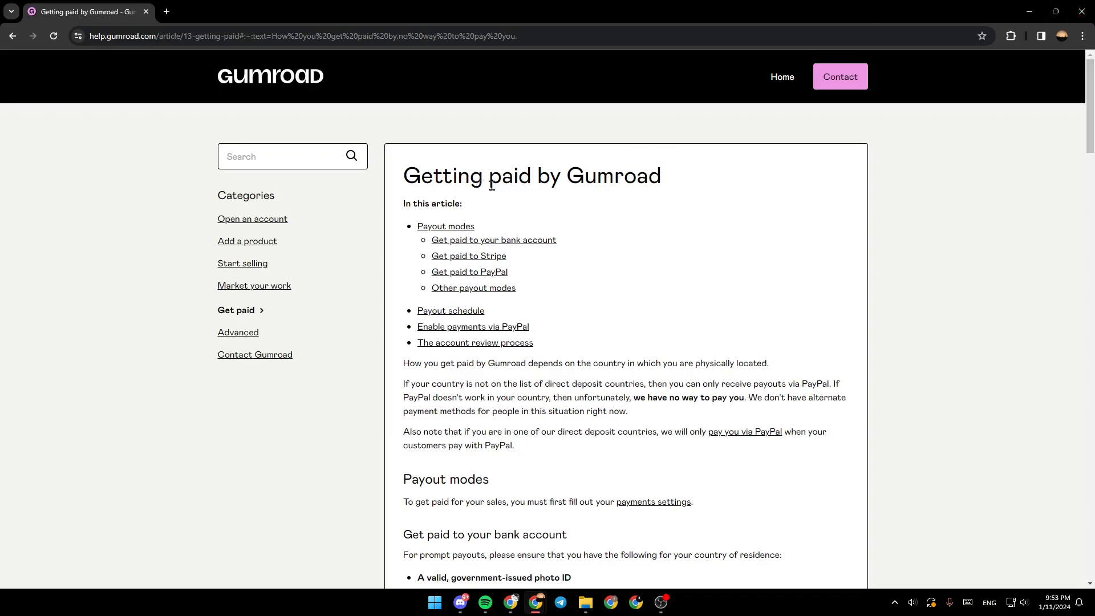
{"action": "mouse_move", "coordinate": [488, 235]}
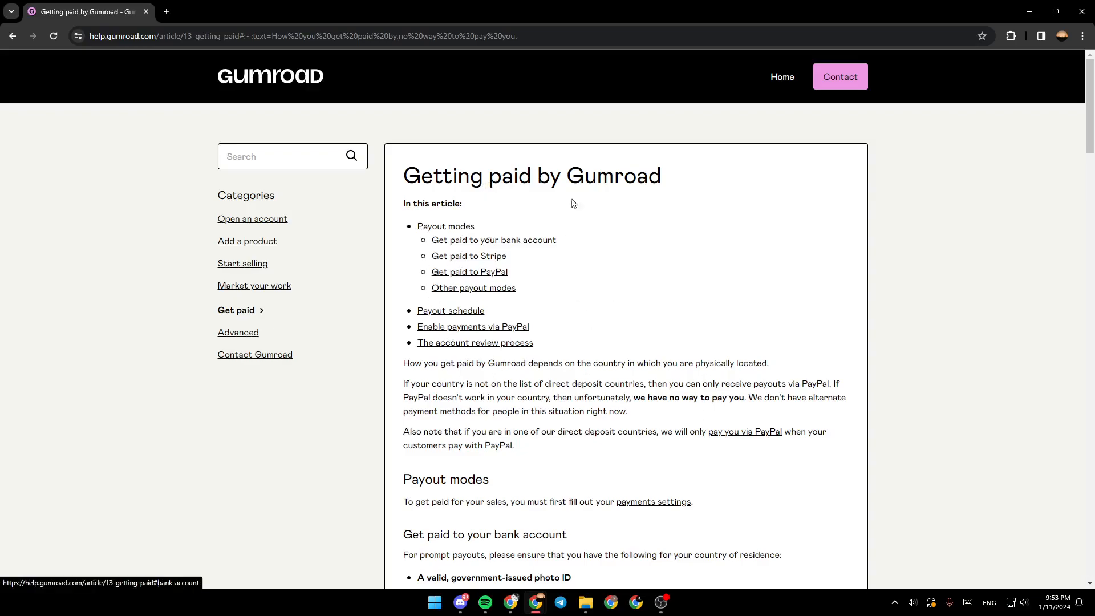
Scroll down the article to the Payout modes and bank-payout requirements sections
{"action": "scroll", "scroll_direction": "down", "scroll_amount": 3}
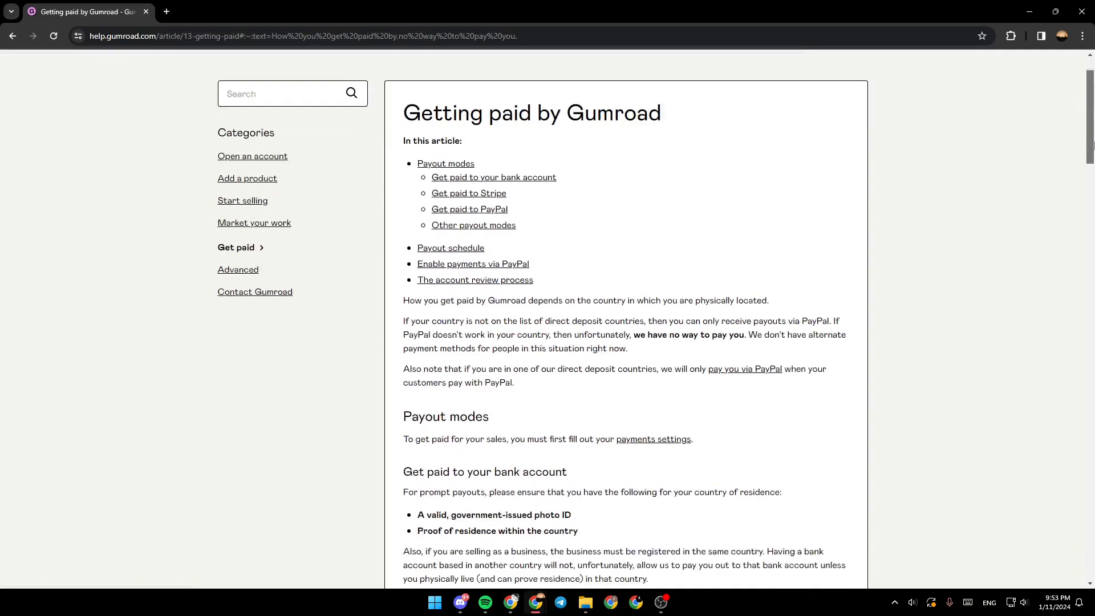
{"action": "scroll", "scroll_direction": "down", "scroll_amount": 3}
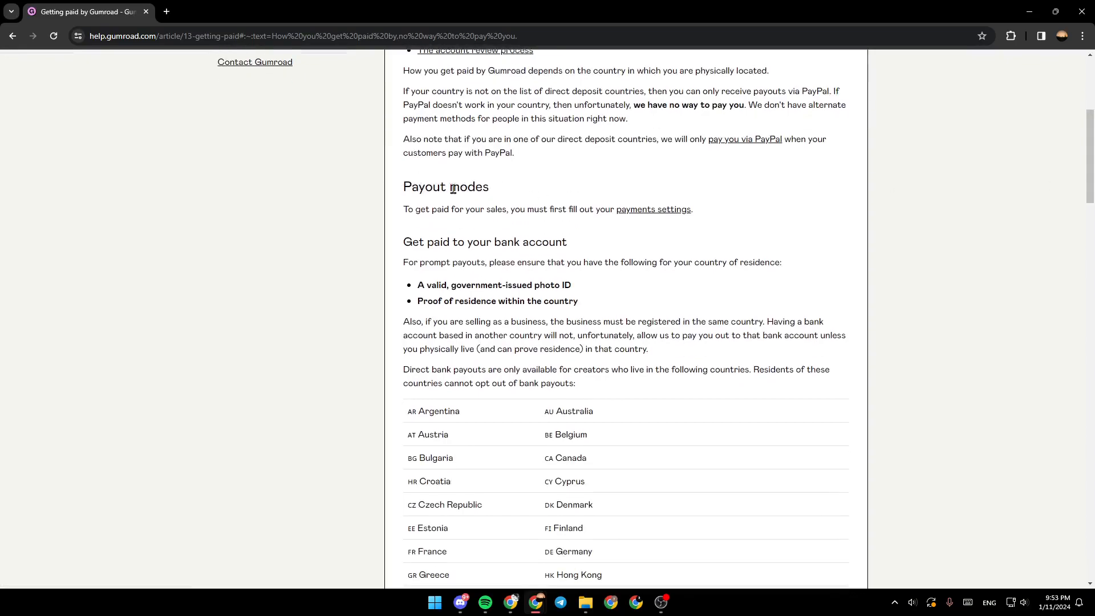
{"action": "mouse_move", "coordinate": [415, 213]}
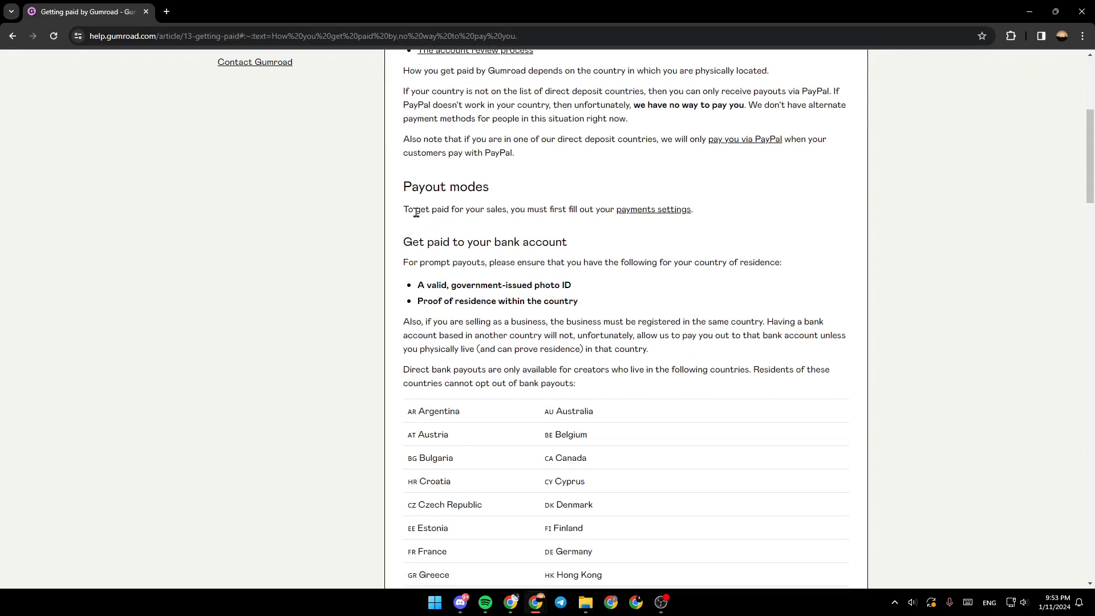
{"action": "mouse_move", "coordinate": [495, 214]}
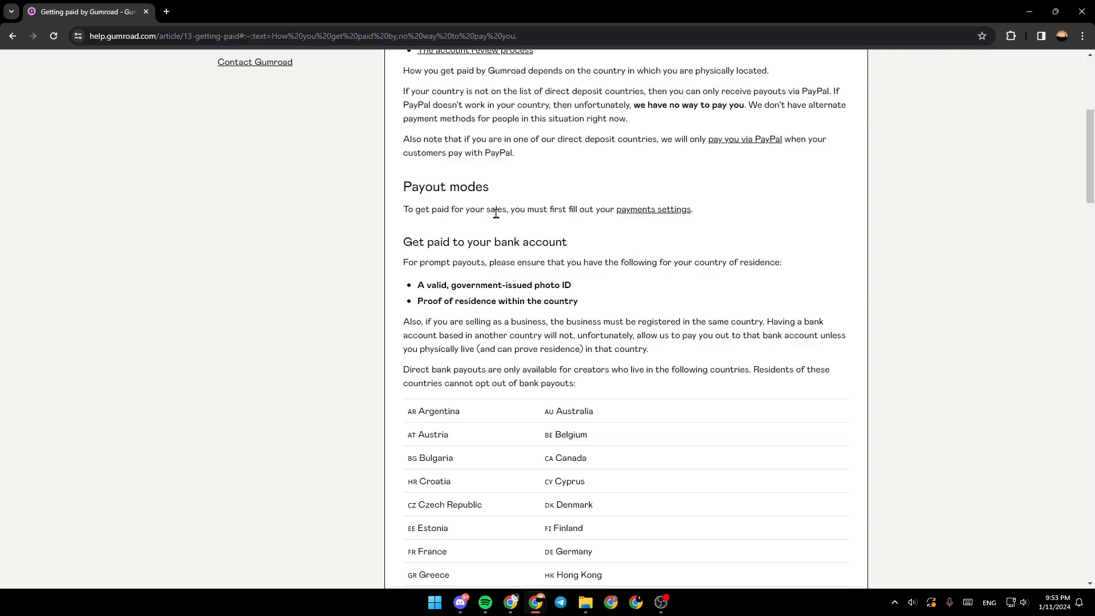
{"action": "mouse_move", "coordinate": [596, 211]}
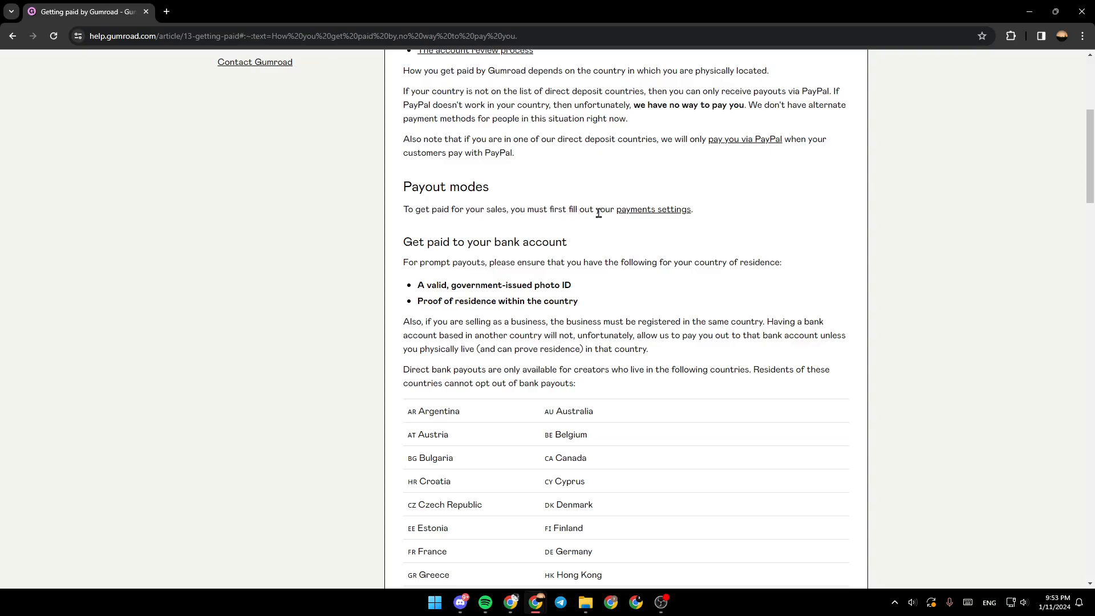
{"action": "left_click", "coordinate": [652, 209]}
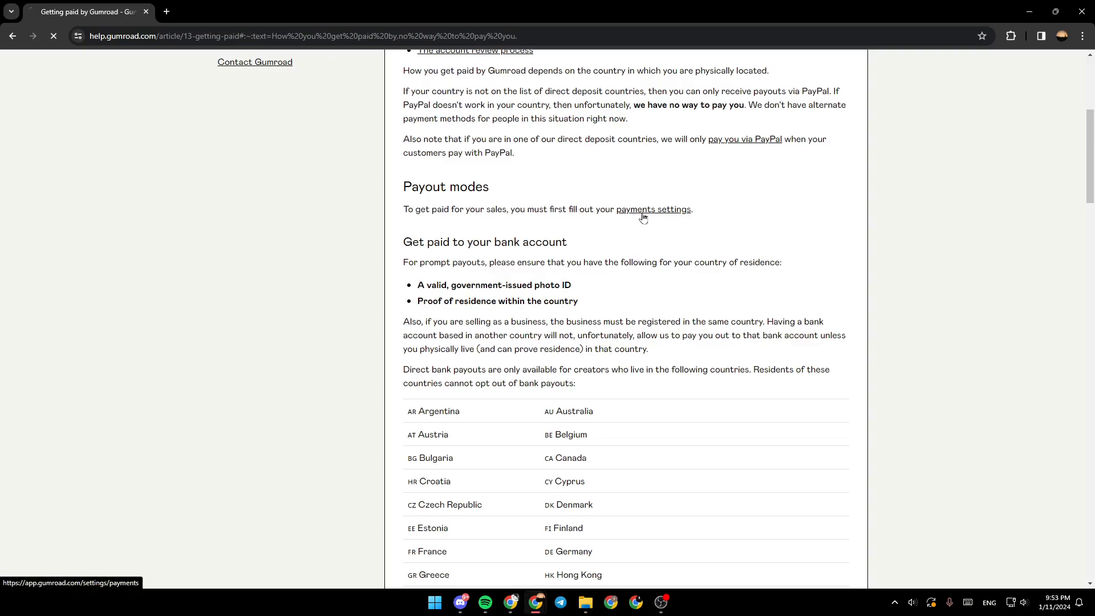
{"action": "left_click", "coordinate": [652, 209]}
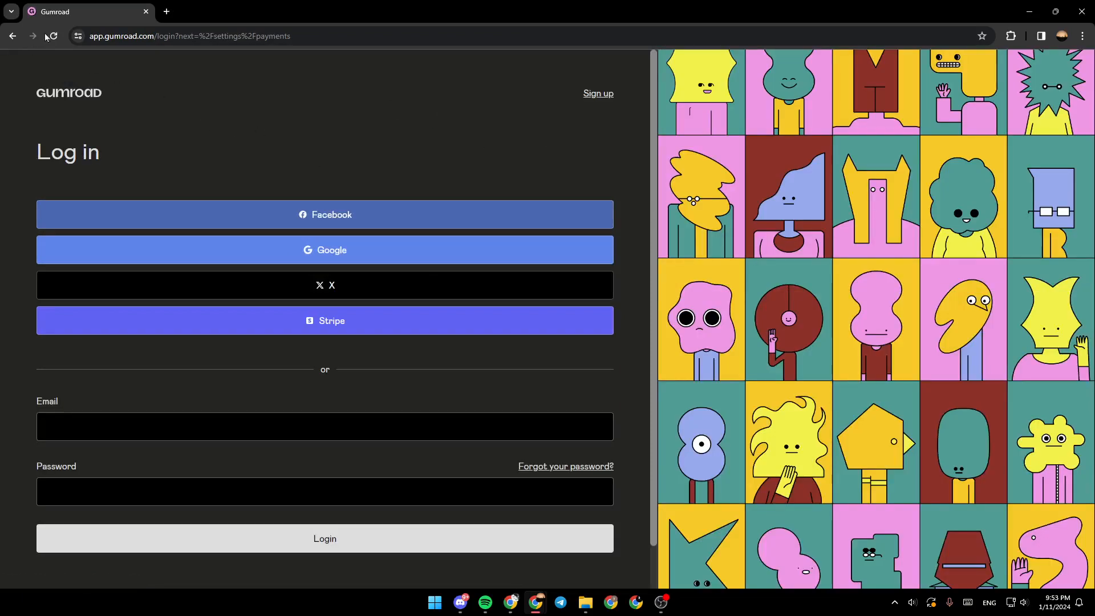
{"action": "left_click", "coordinate": [11, 35]}
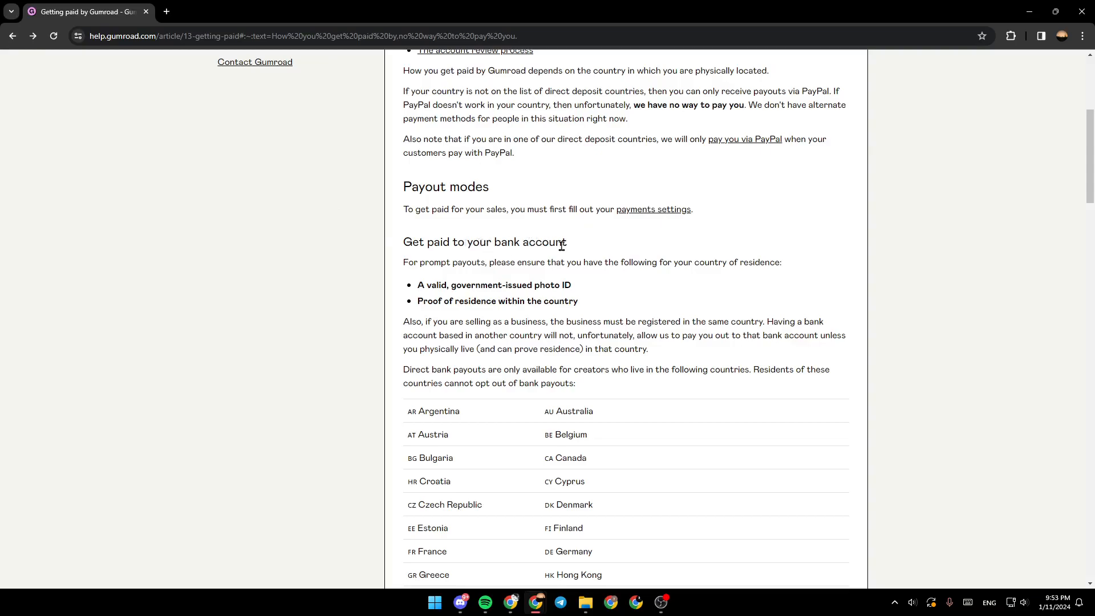
{"action": "mouse_move", "coordinate": [468, 264]}
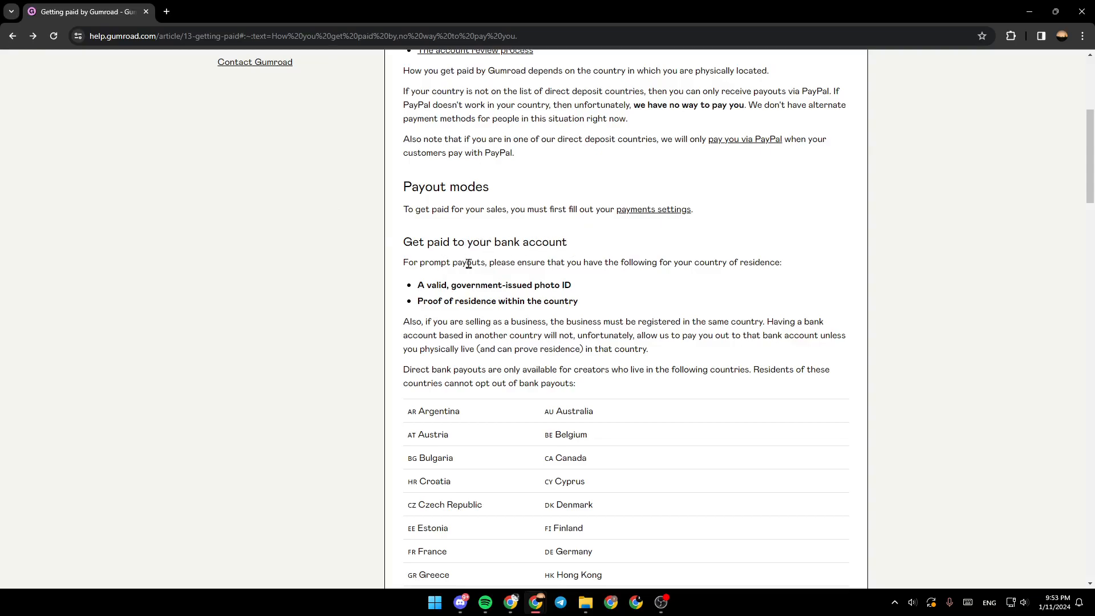
{"action": "mouse_move", "coordinate": [623, 266]}
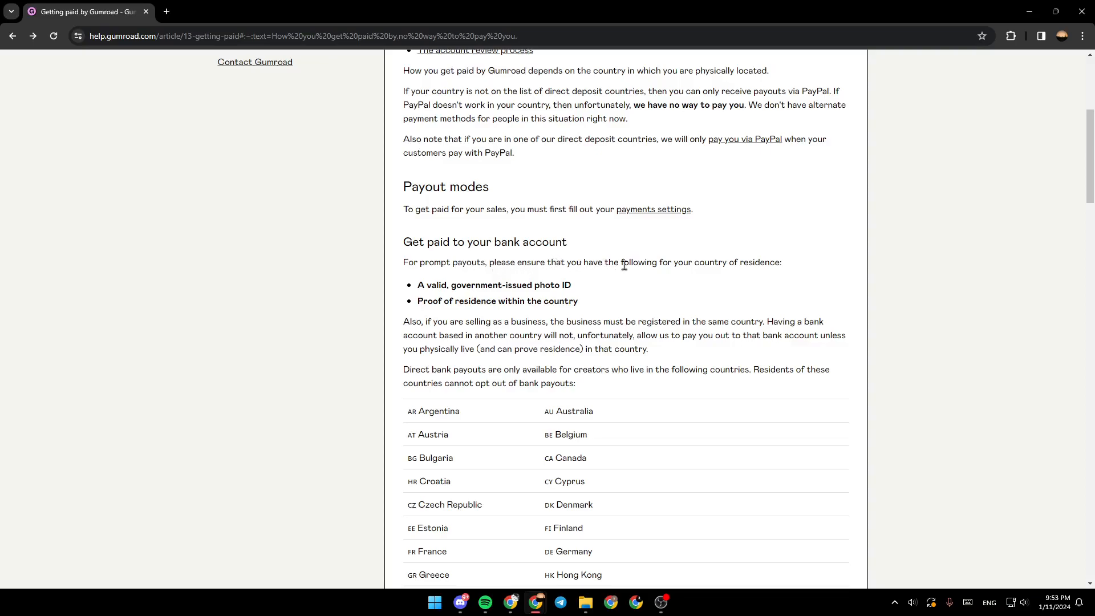
{"action": "mouse_move", "coordinate": [783, 273]}
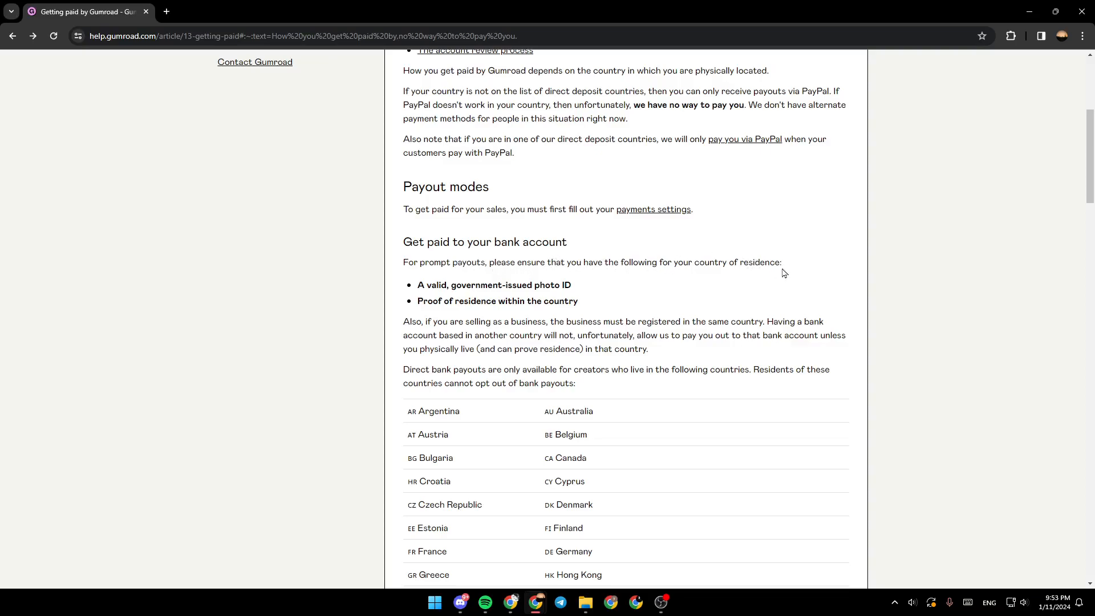
{"action": "mouse_move", "coordinate": [440, 297]}
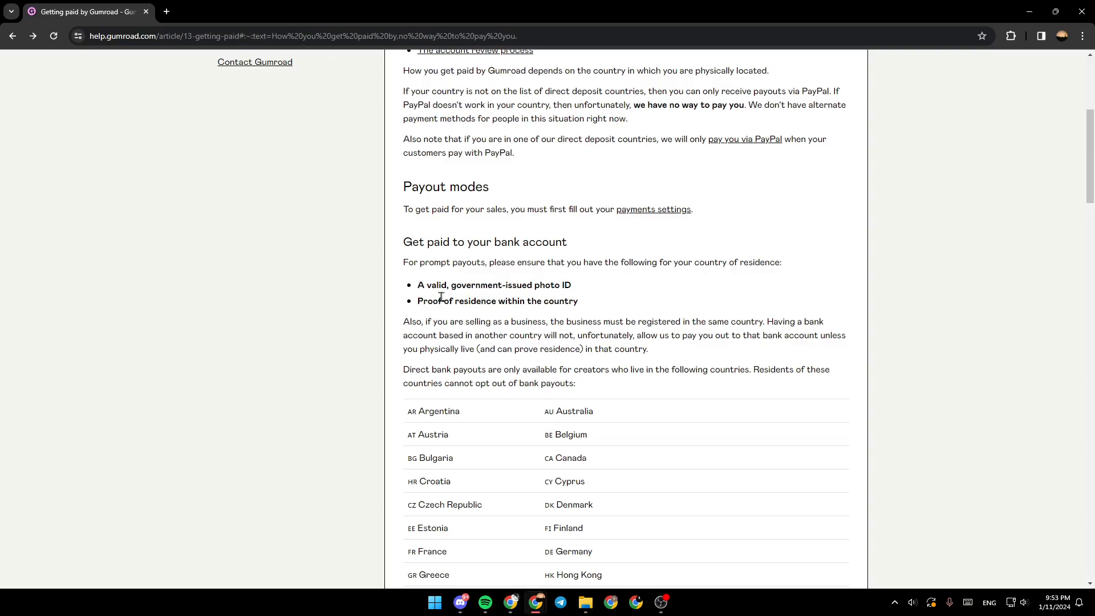
{"action": "mouse_move", "coordinate": [564, 287]}
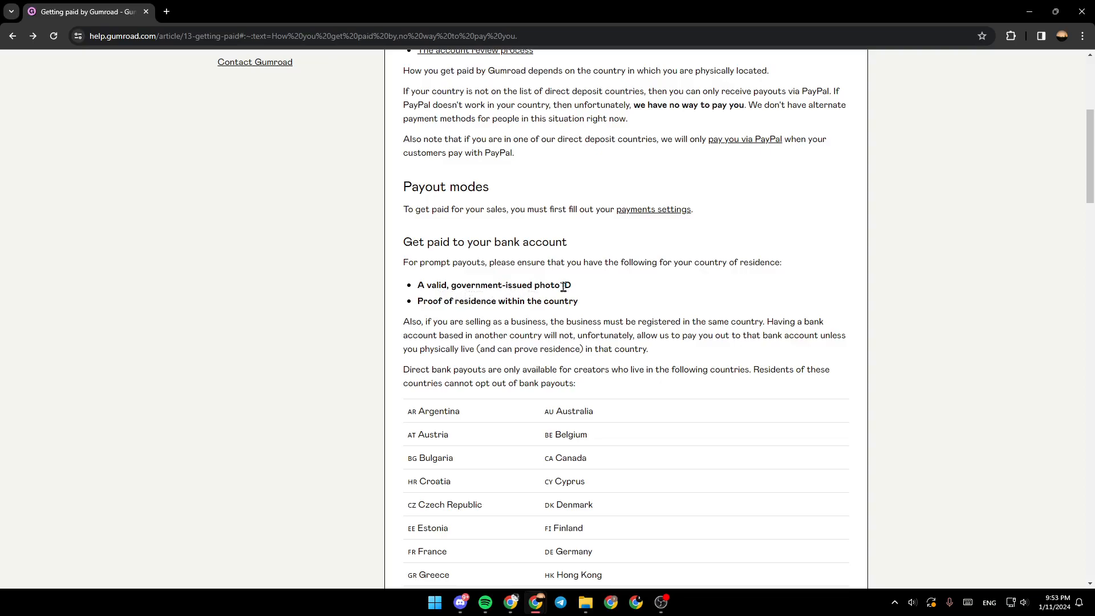
{"action": "mouse_move", "coordinate": [478, 313]}
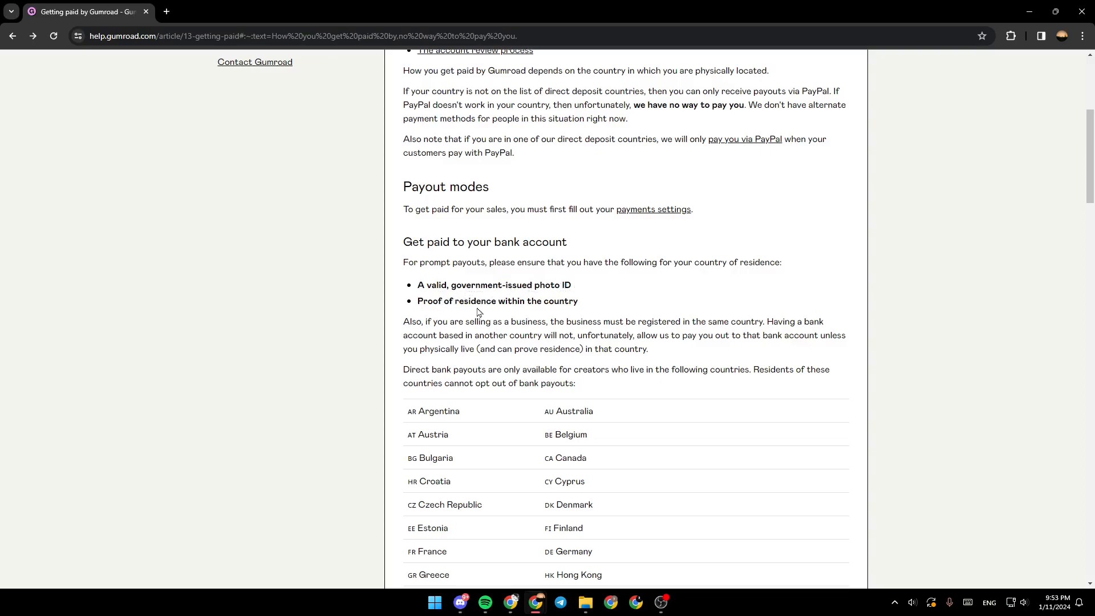
{"action": "mouse_move", "coordinate": [540, 279]}
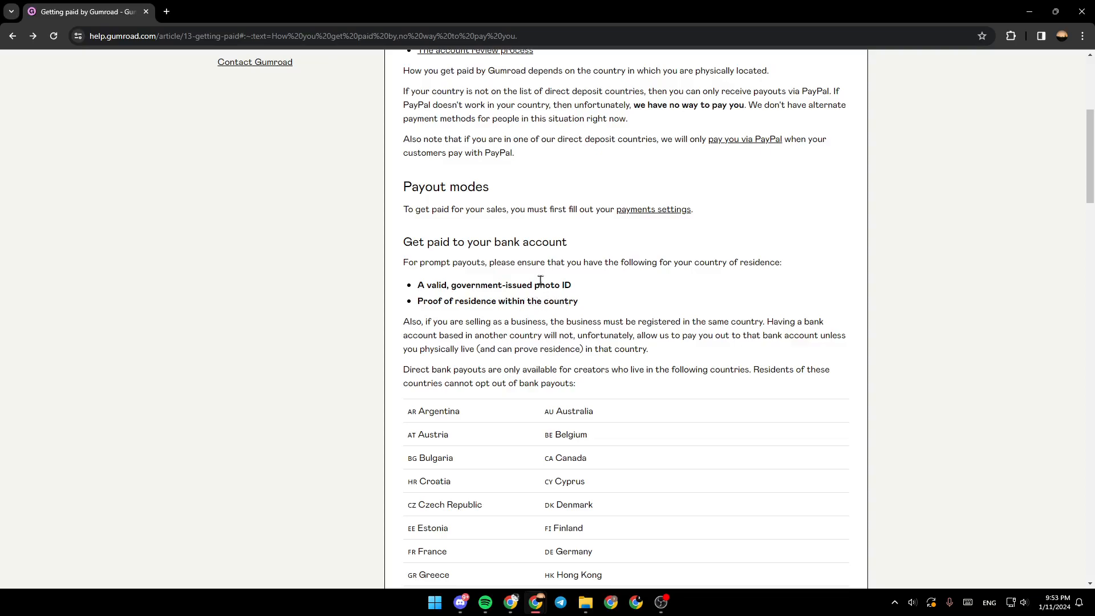
{"action": "mouse_move", "coordinate": [481, 334]}
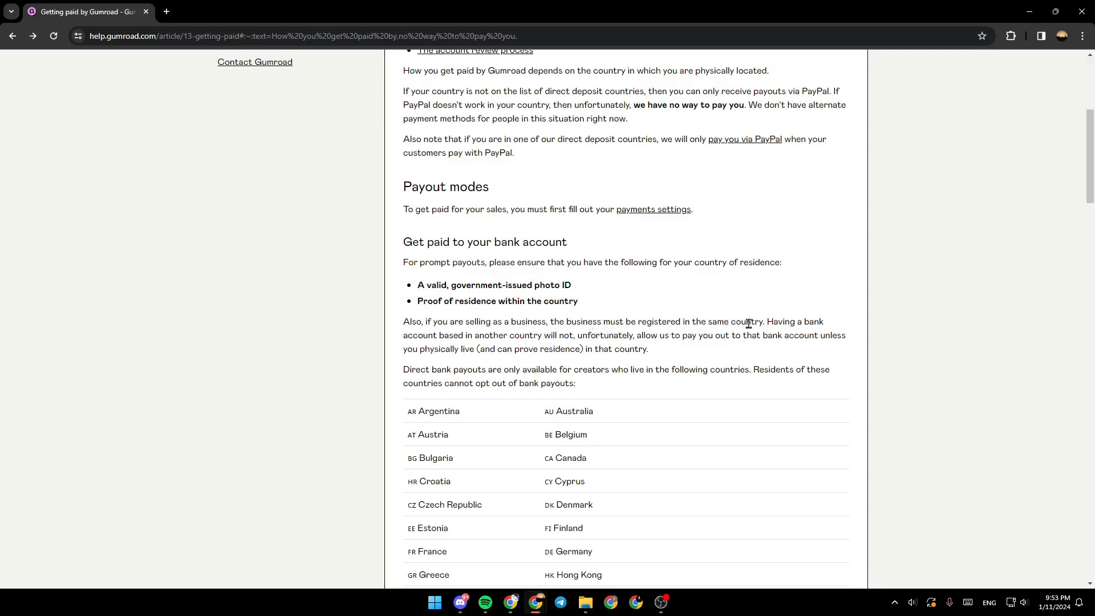
{"action": "mouse_move", "coordinate": [431, 349]}
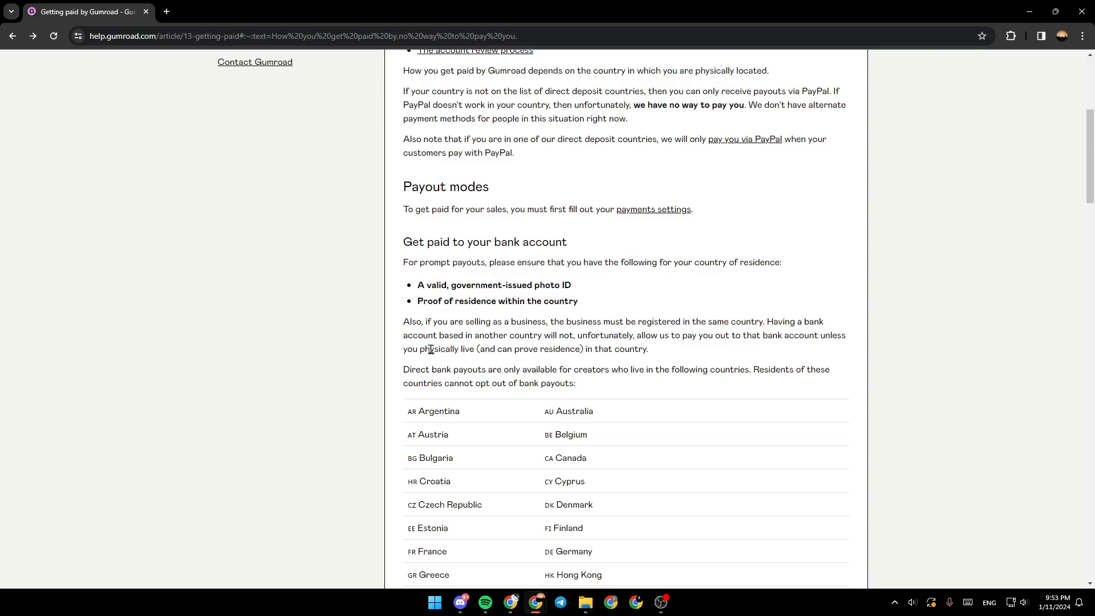
{"action": "mouse_move", "coordinate": [551, 334]}
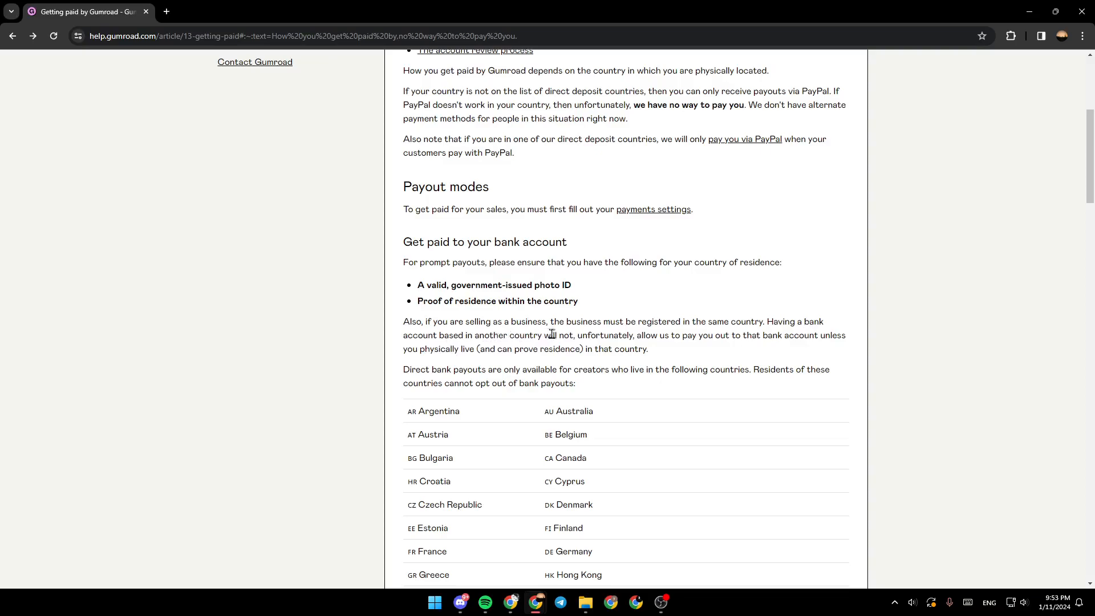
{"action": "mouse_move", "coordinate": [644, 338]}
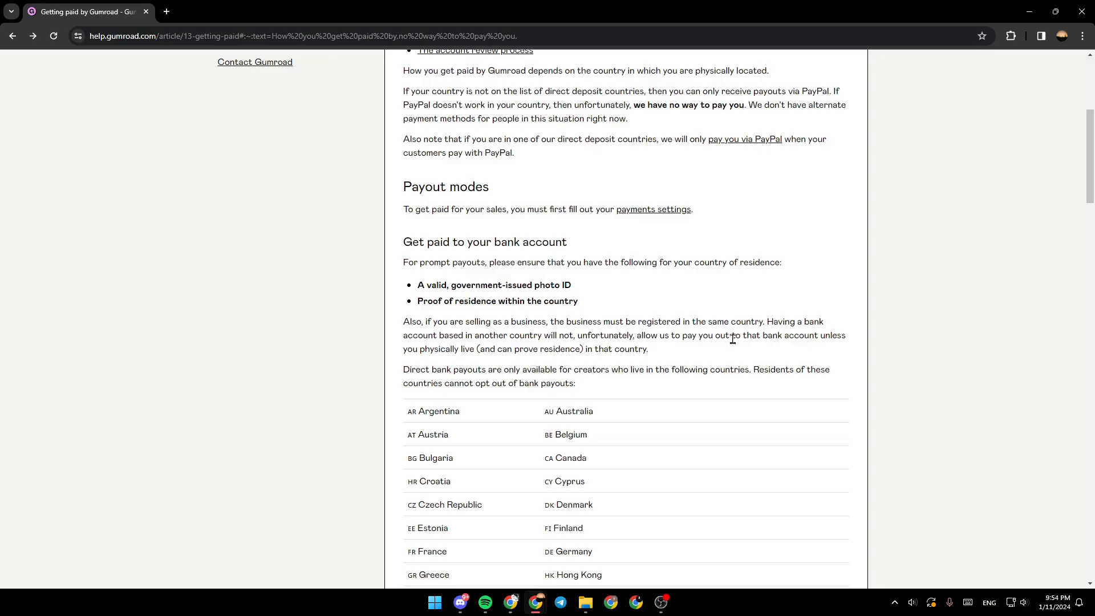
{"action": "mouse_move", "coordinate": [823, 355]}
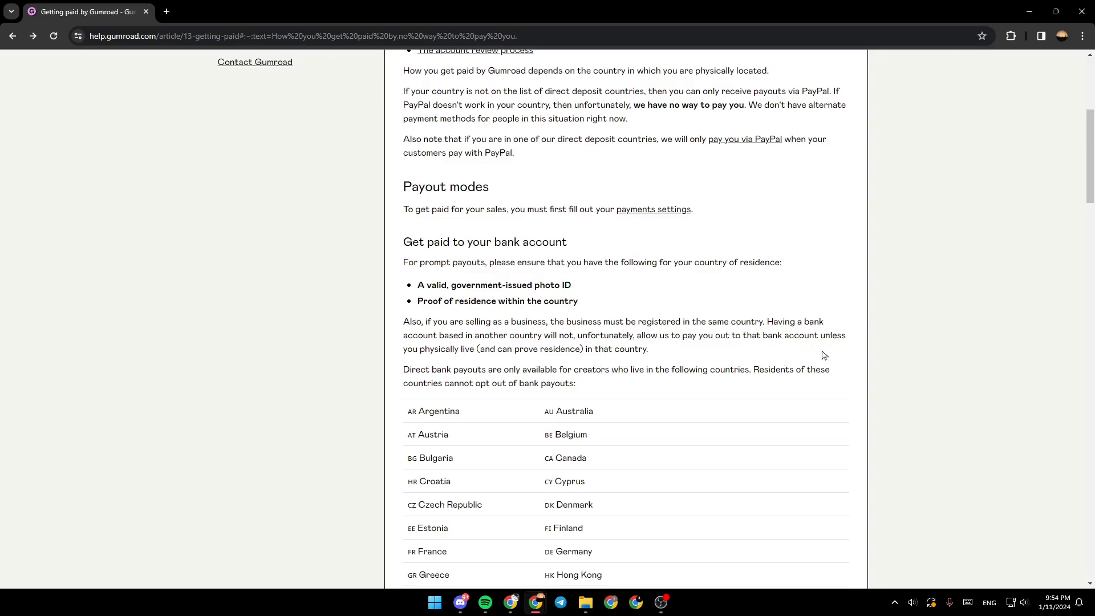
{"action": "mouse_move", "coordinate": [460, 364]}
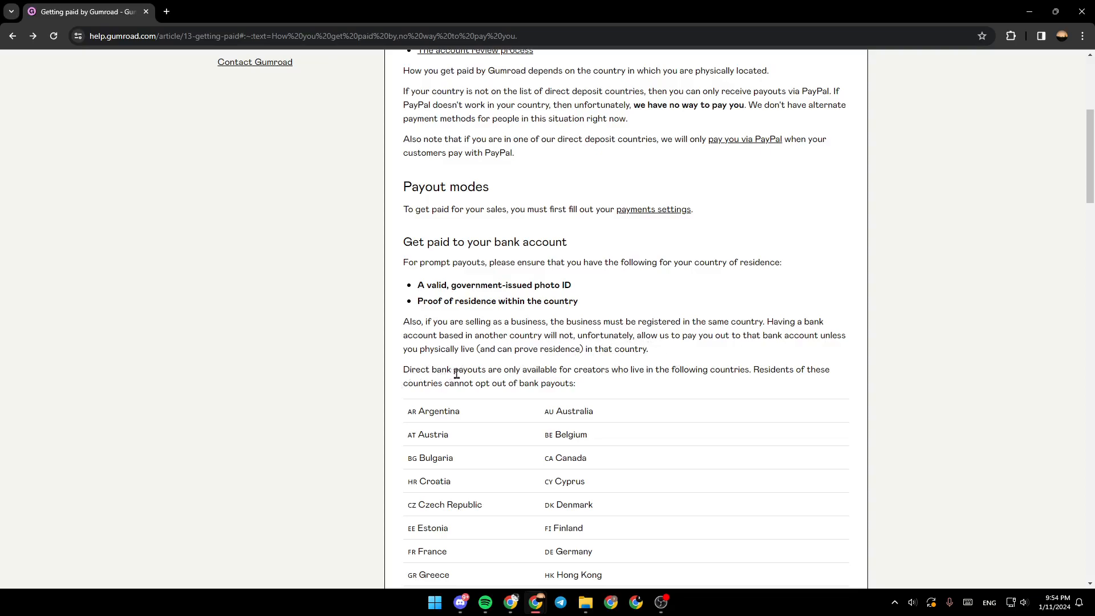
{"action": "mouse_move", "coordinate": [593, 369]}
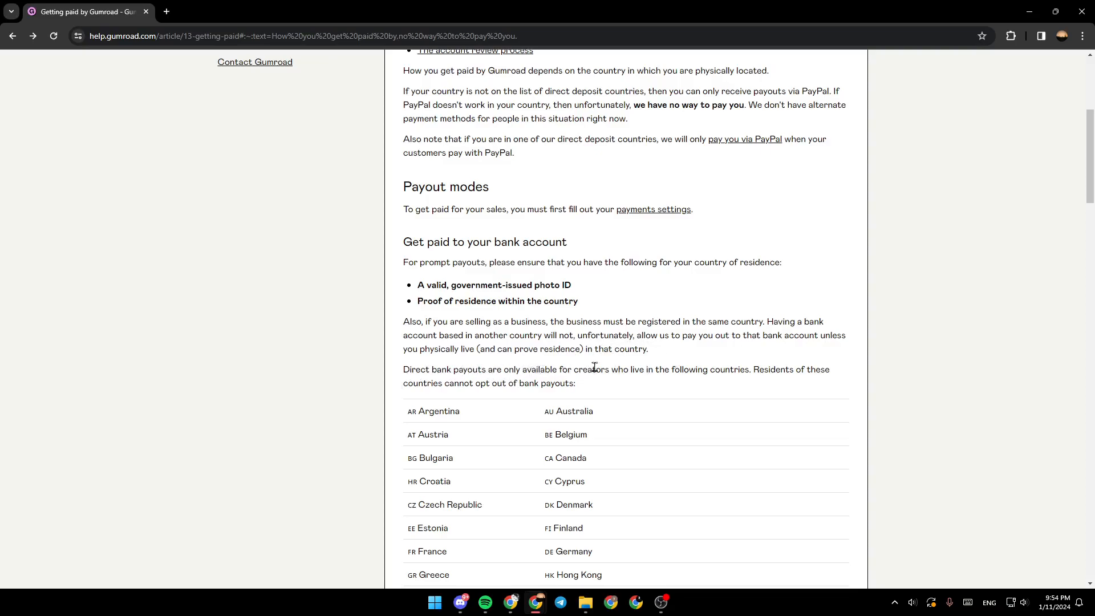
{"action": "mouse_move", "coordinate": [744, 371]}
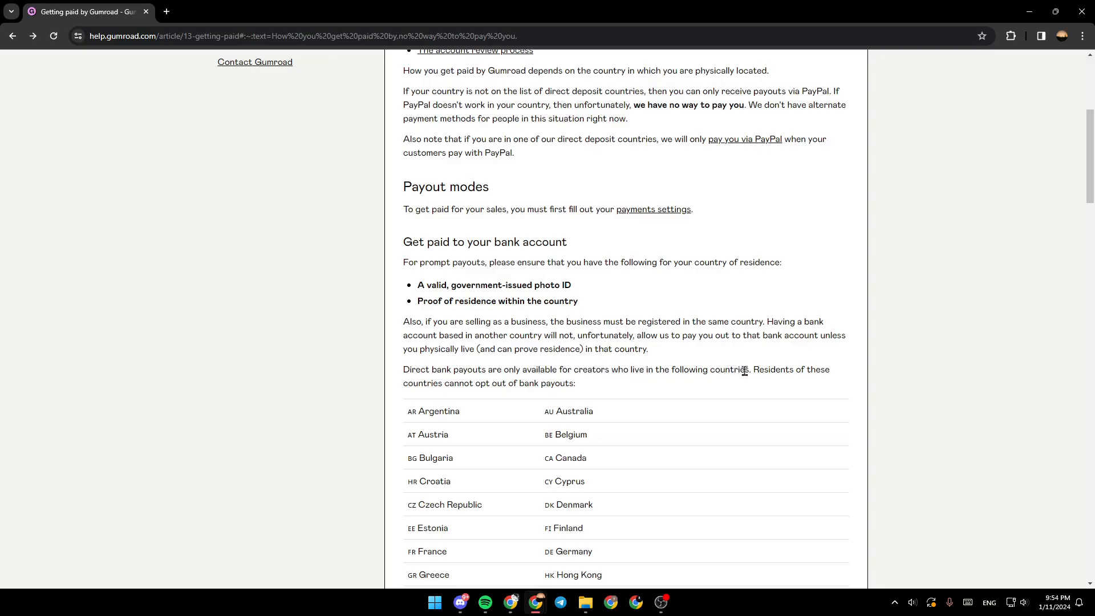
{"action": "mouse_move", "coordinate": [481, 388]}
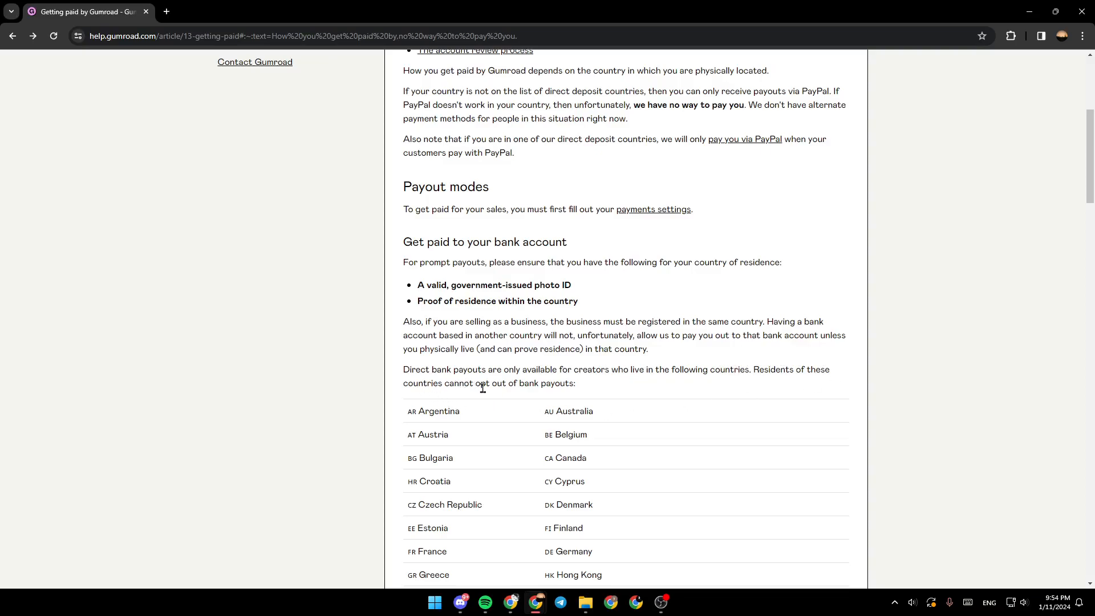
{"action": "mouse_move", "coordinate": [541, 396]}
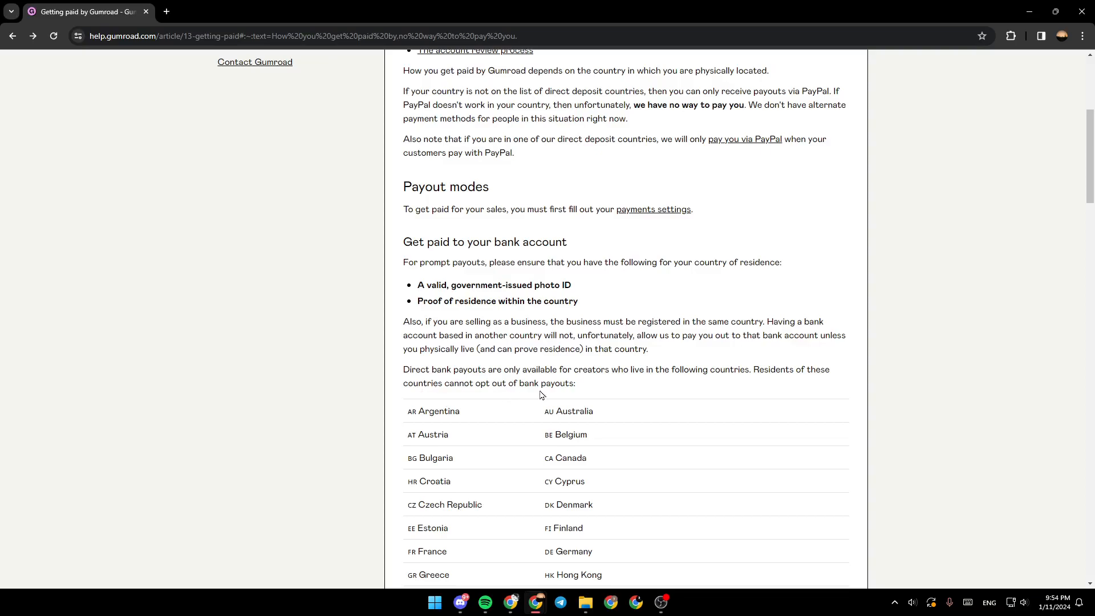
{"action": "mouse_move", "coordinate": [726, 390]}
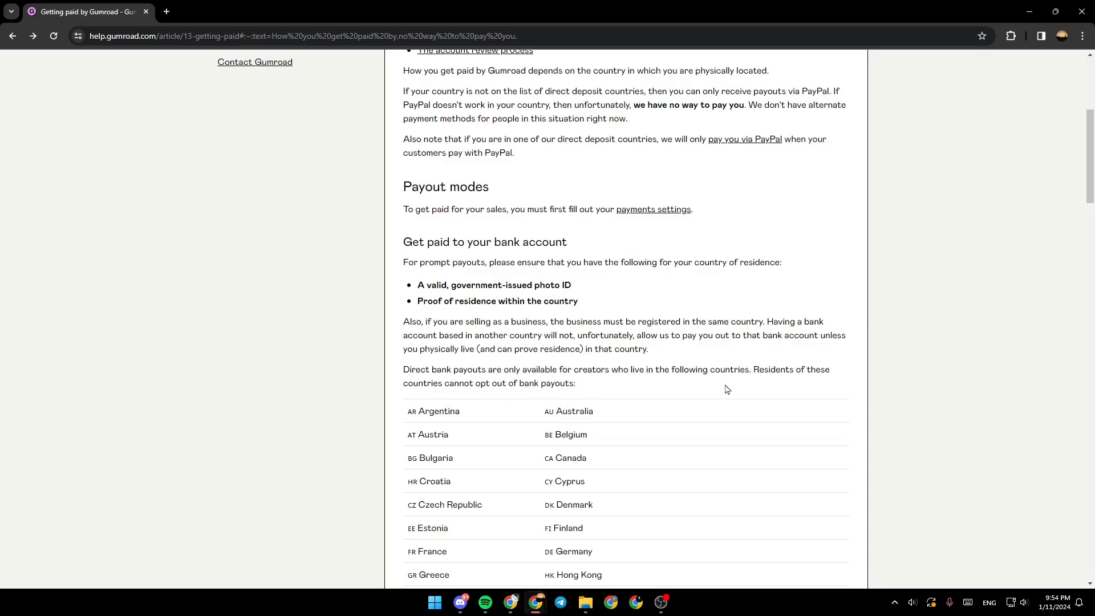
Scroll to the table of countries eligible for direct bank payouts
{"action": "scroll", "scroll_direction": "down", "scroll_amount": 3}
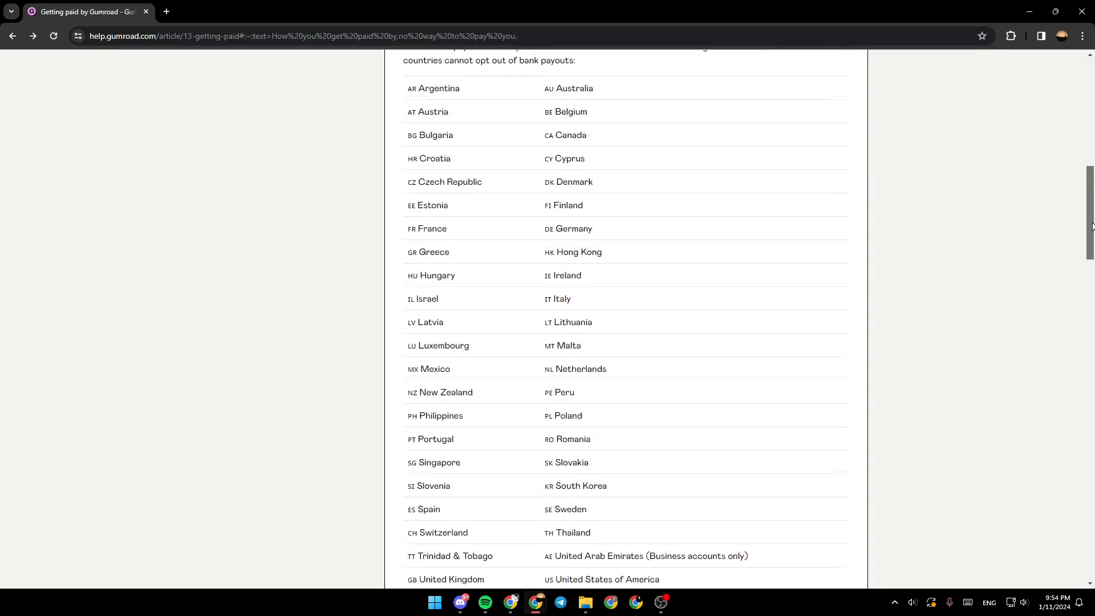
{"action": "scroll", "scroll_direction": "up", "scroll_amount": 3}
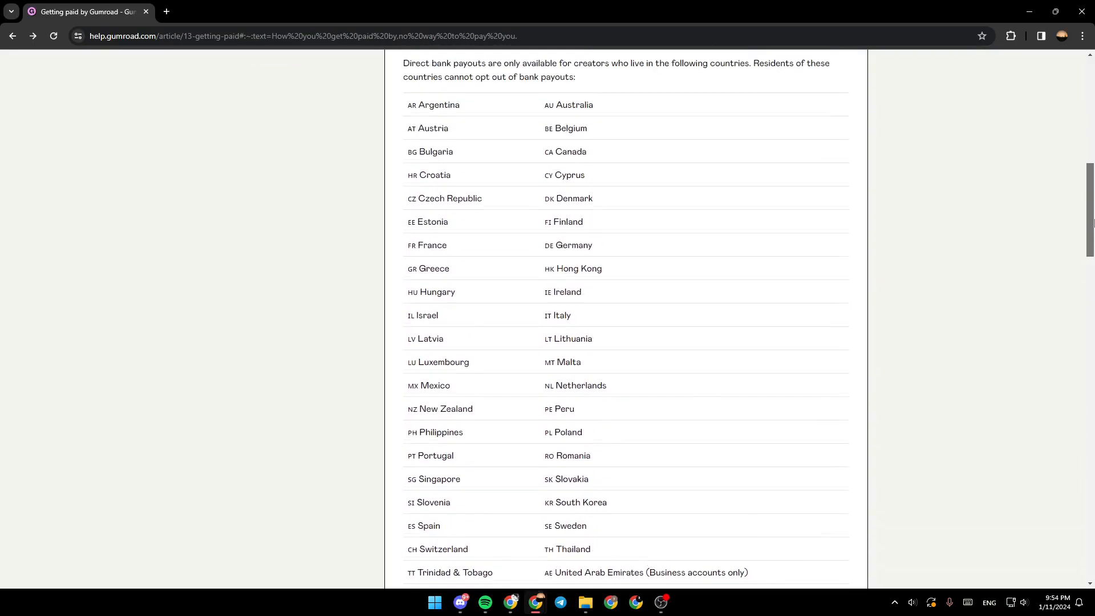
Scroll through the payout notes and Stripe and PayPal sections, then back to the article's top
{"action": "scroll", "scroll_direction": "down", "scroll_amount": 3}
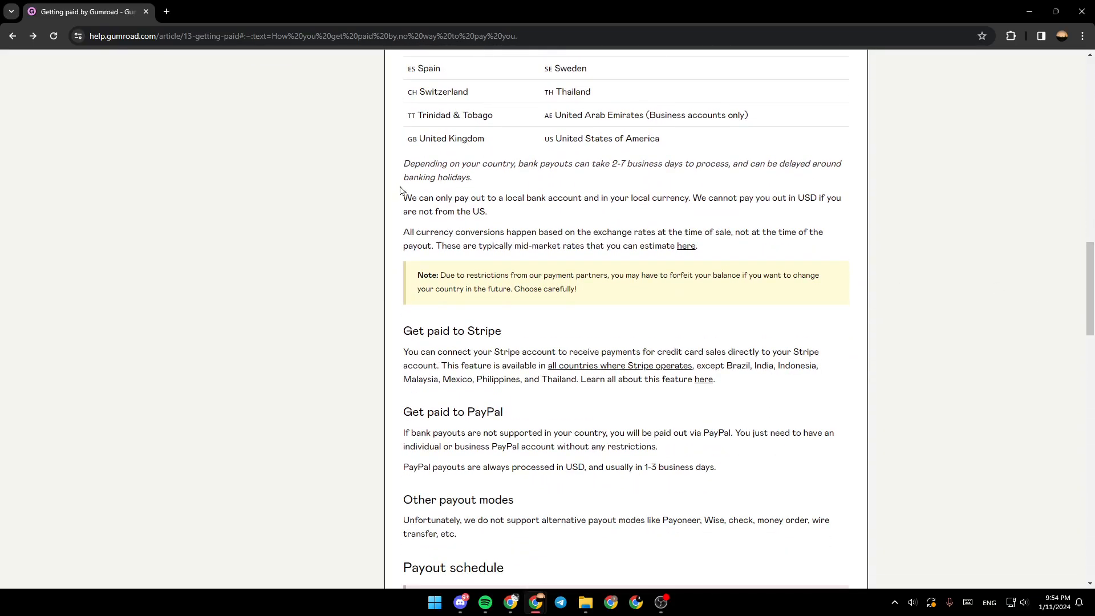
{"action": "mouse_move", "coordinate": [522, 182]}
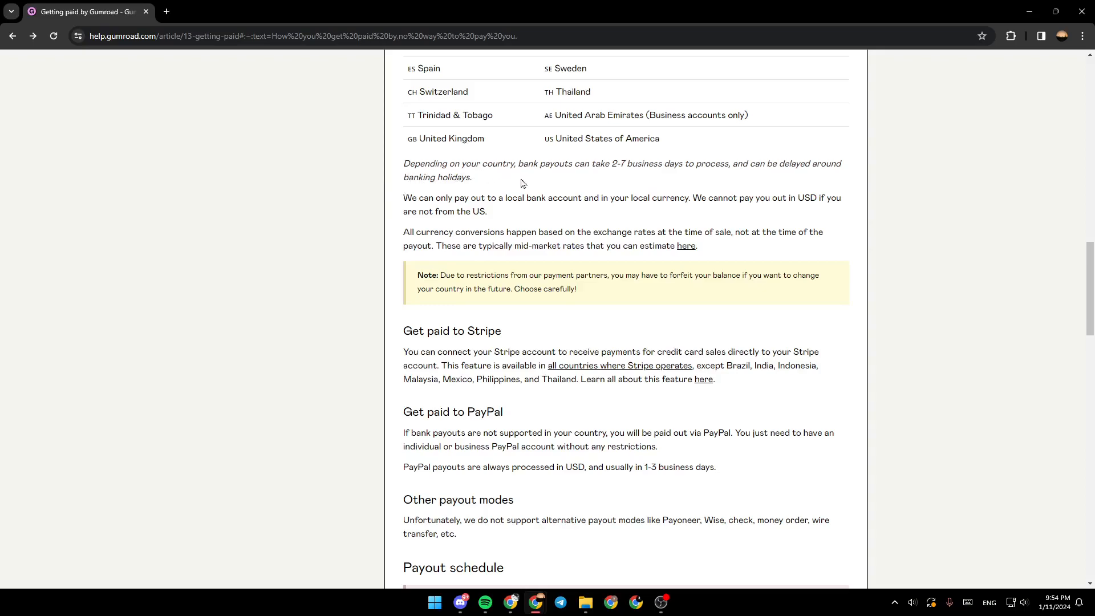
{"action": "mouse_move", "coordinate": [618, 168]}
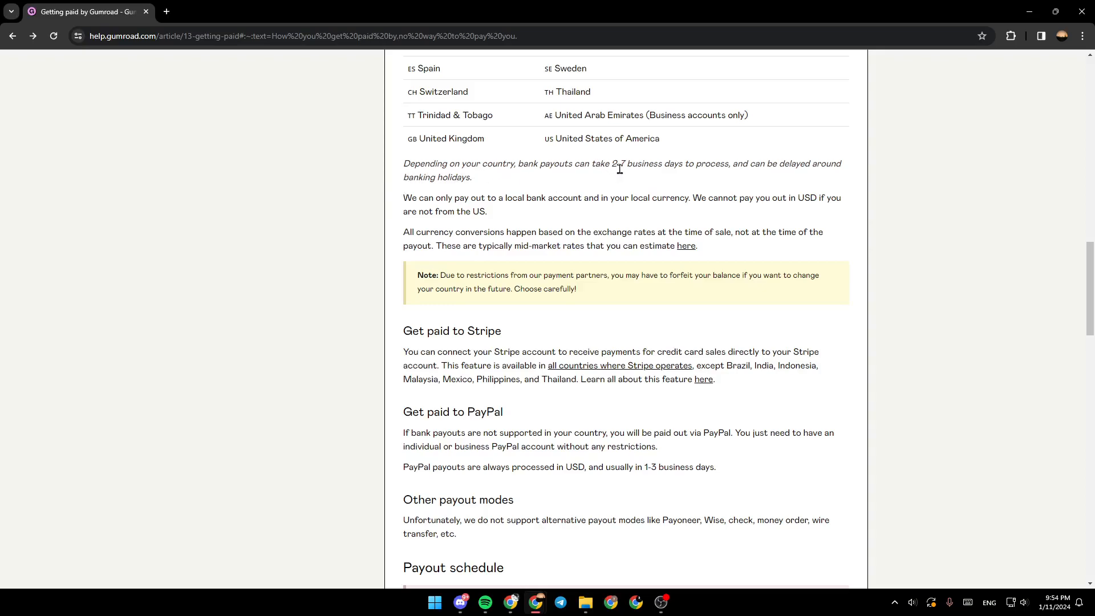
{"action": "mouse_move", "coordinate": [696, 189]}
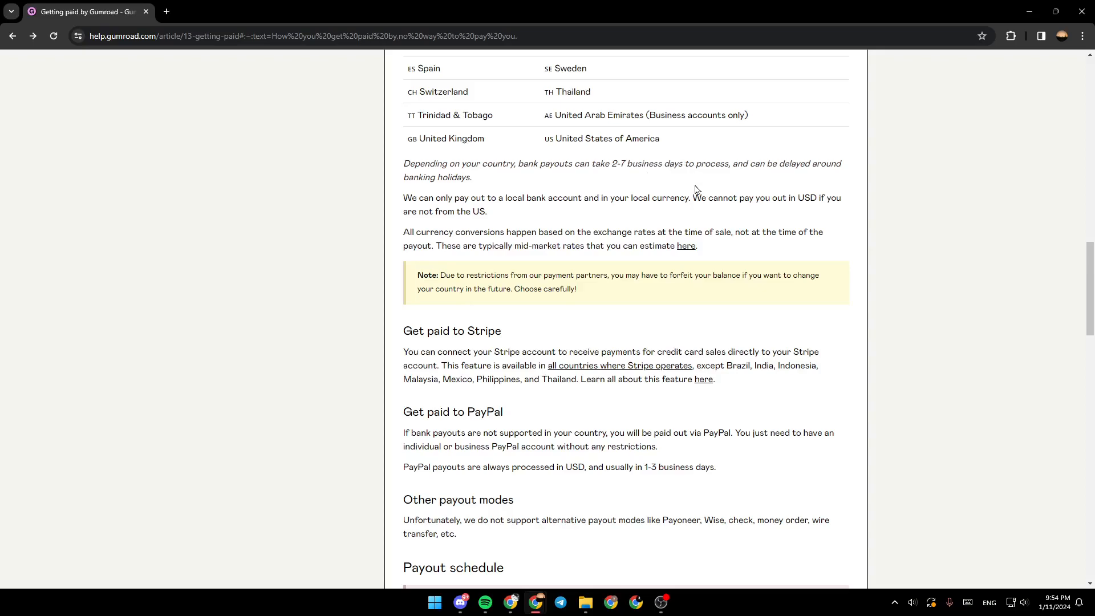
{"action": "mouse_move", "coordinate": [428, 189]}
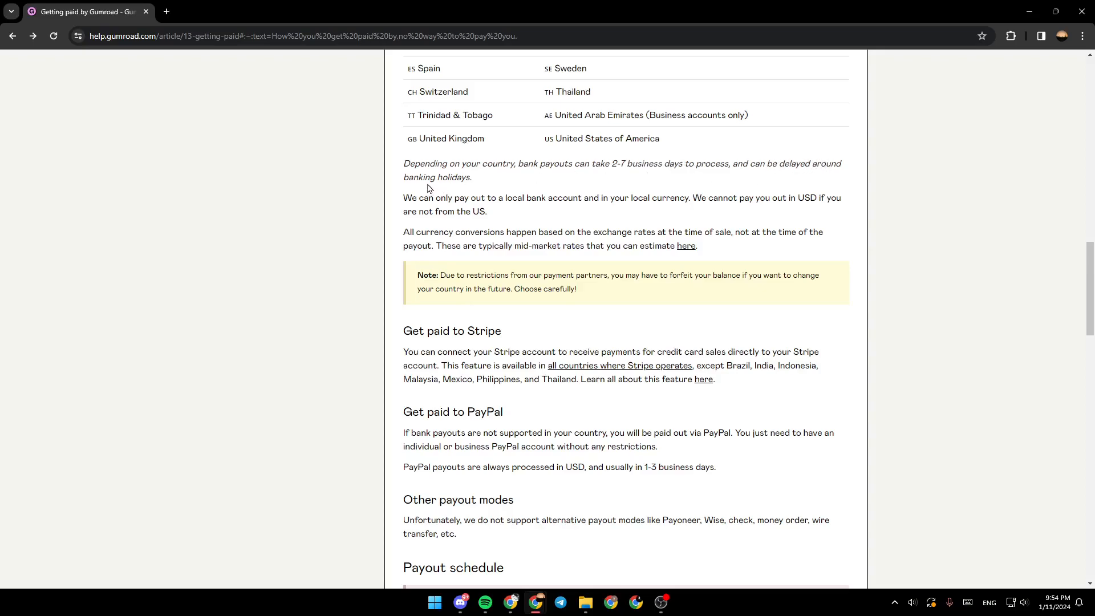
{"action": "mouse_move", "coordinate": [418, 210]}
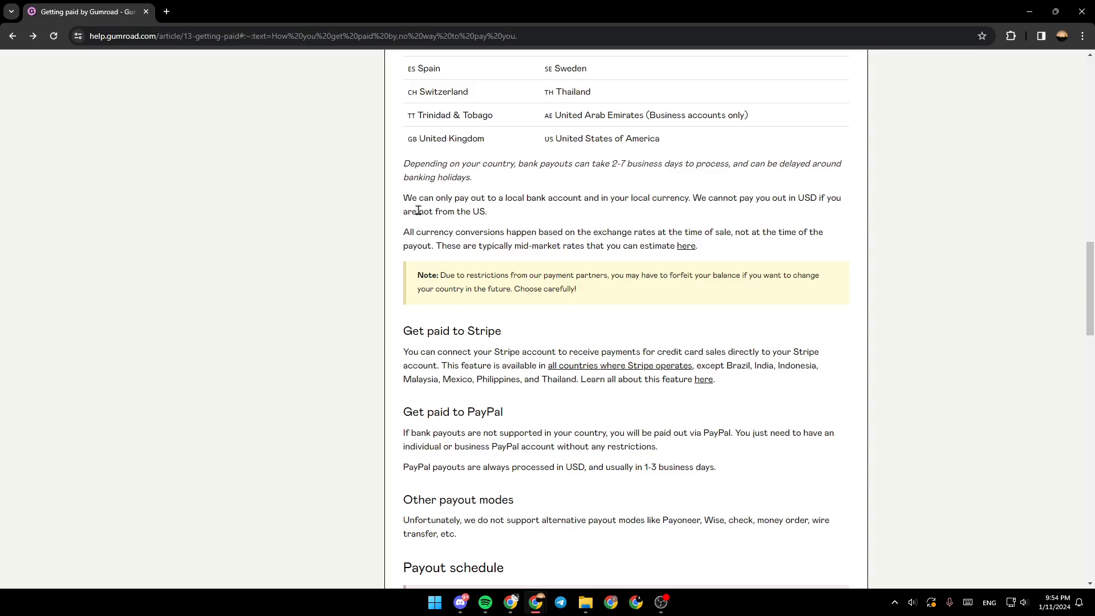
{"action": "mouse_move", "coordinate": [484, 203]}
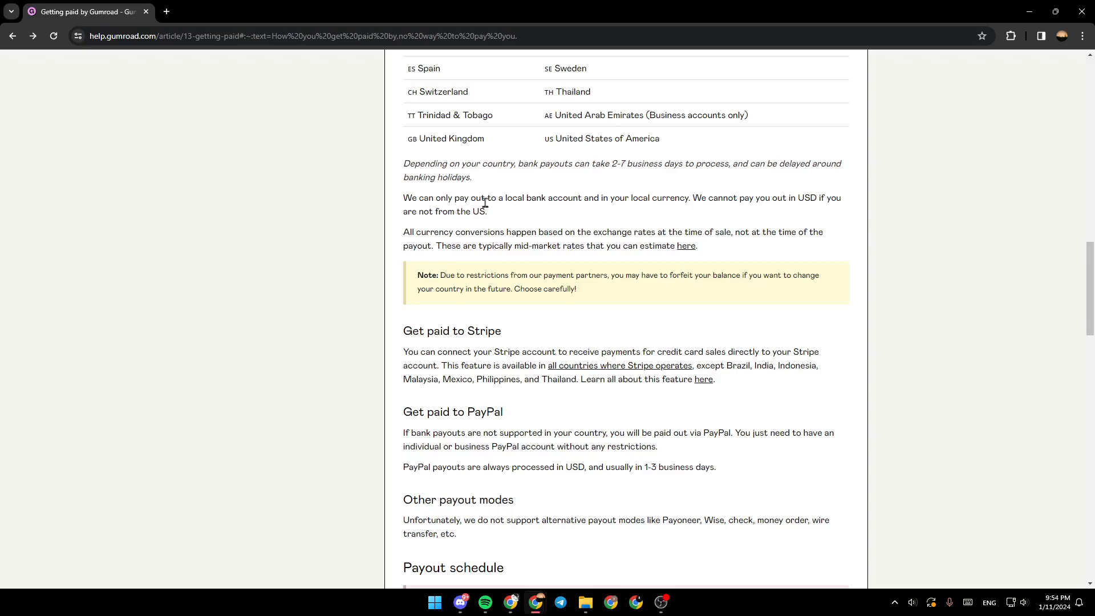
{"action": "mouse_move", "coordinate": [604, 226]}
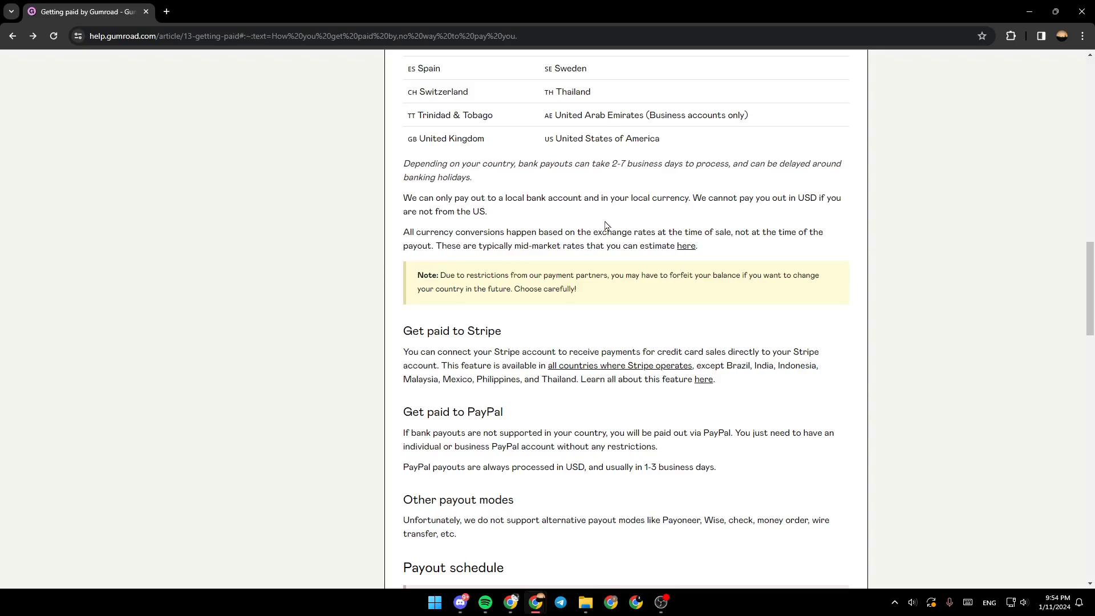
{"action": "mouse_move", "coordinate": [778, 194]}
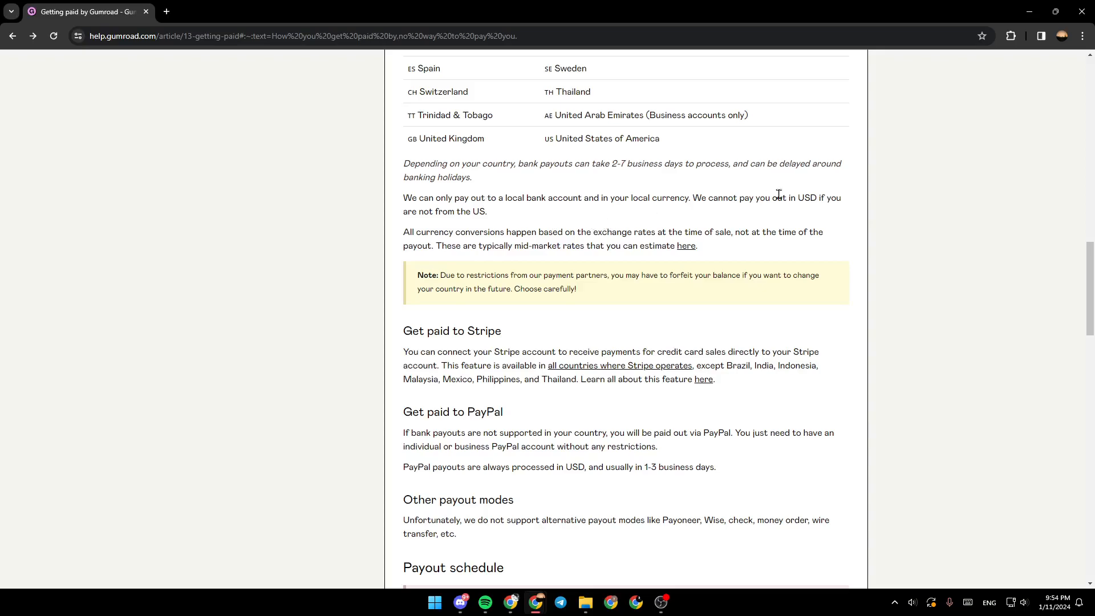
{"action": "mouse_move", "coordinate": [787, 198]}
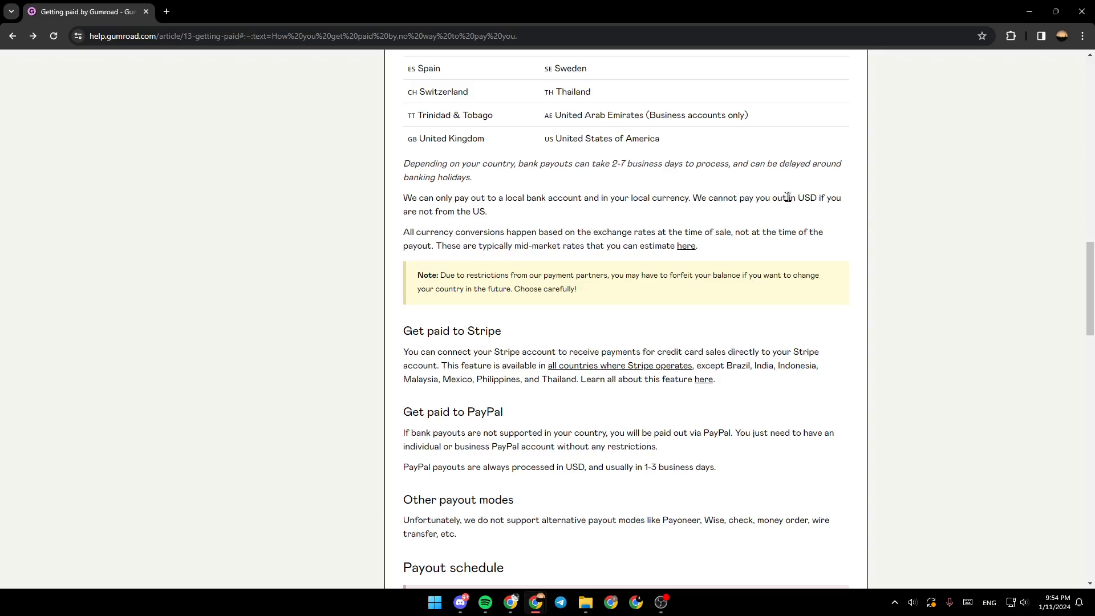
{"action": "mouse_move", "coordinate": [430, 226]}
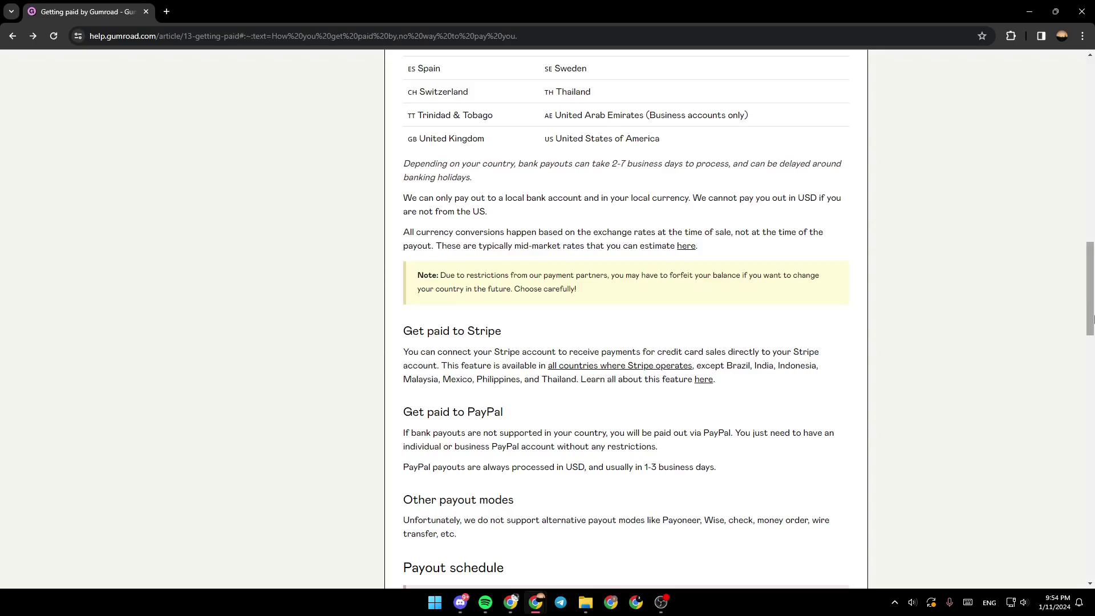
{"action": "scroll", "scroll_direction": "up", "scroll_amount": 3}
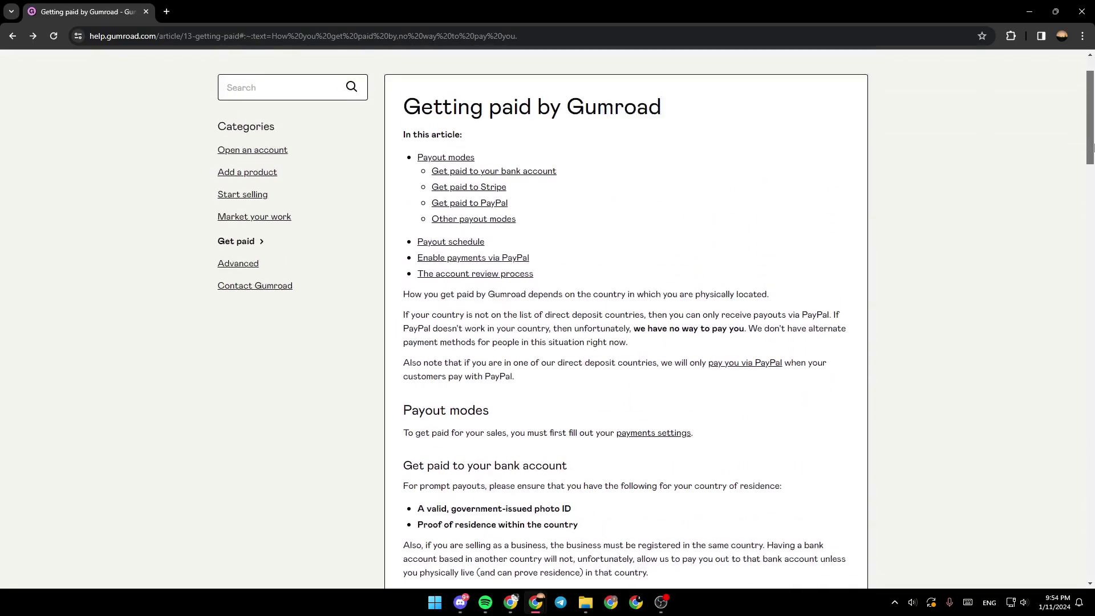
{"action": "scroll", "scroll_direction": "up", "scroll_amount": 3}
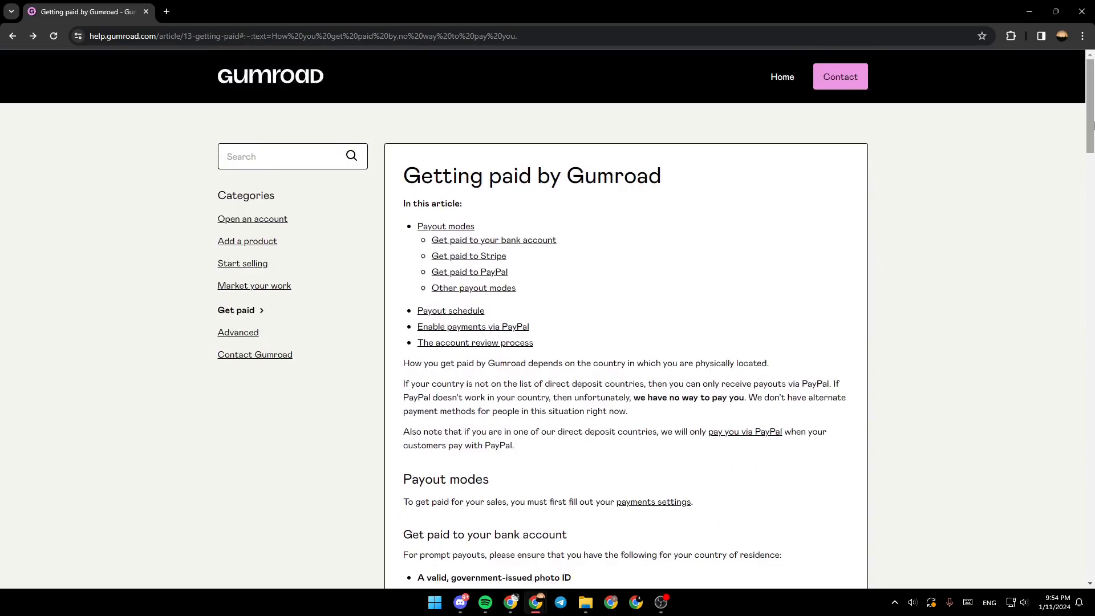